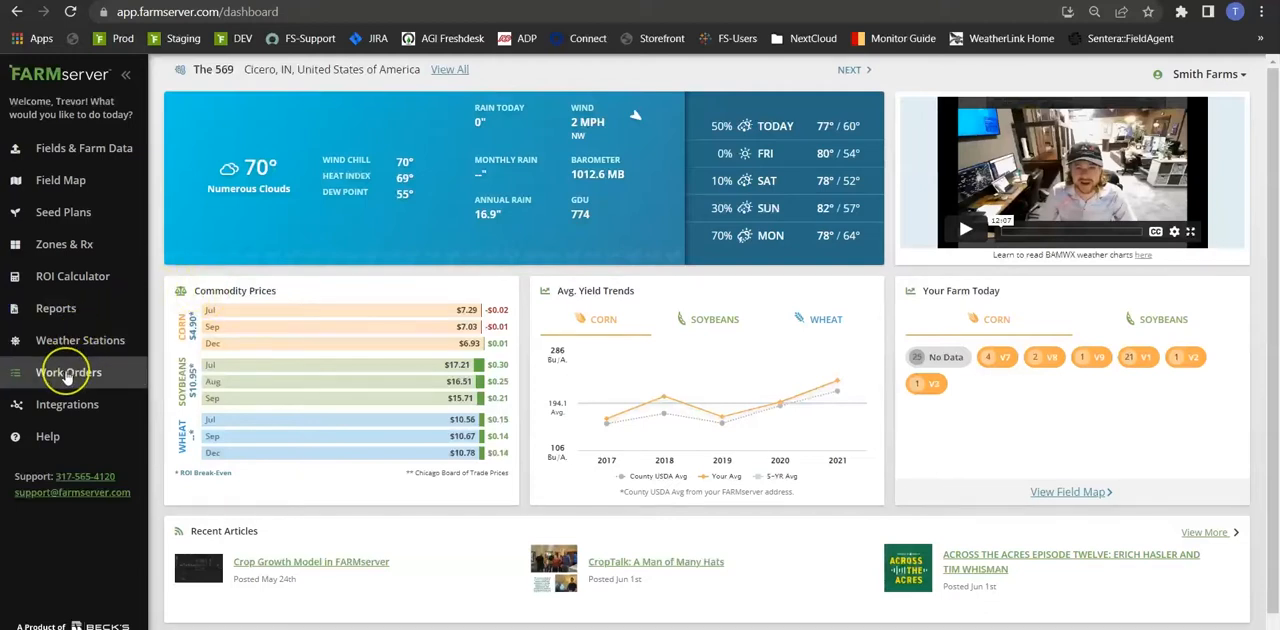
Go to the Work Orders page from the dashboard sidebar
{"action": "left_click", "coordinate": [68, 372]}
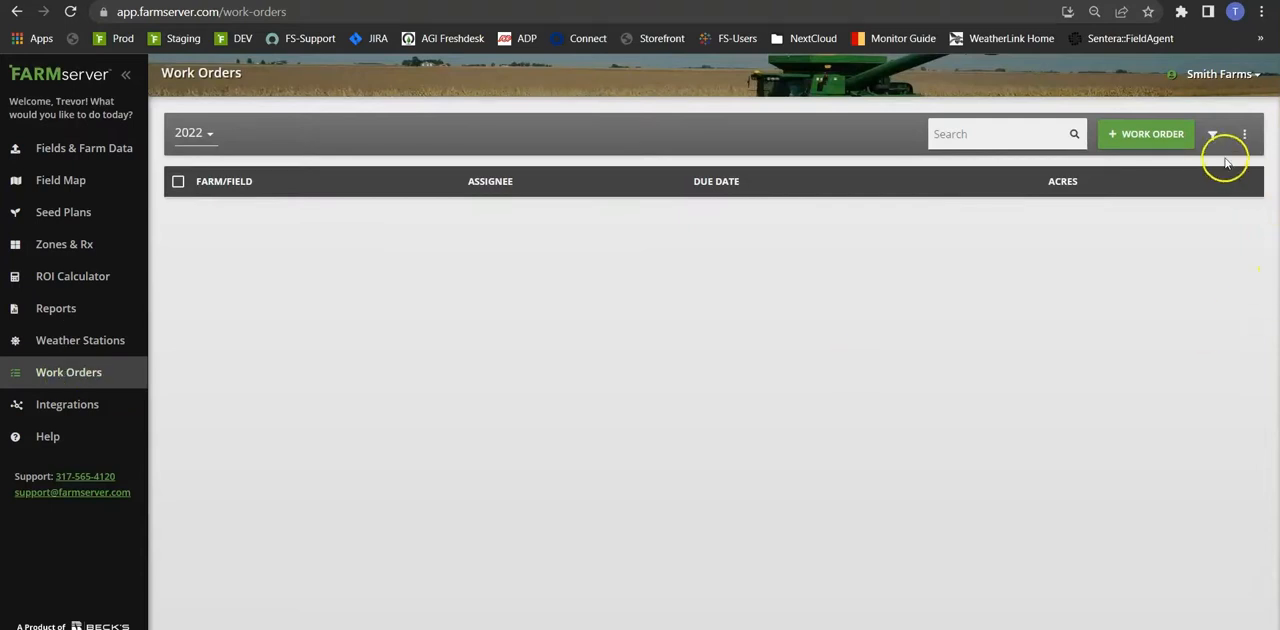
{"action": "mouse_move", "coordinate": [1152, 132]}
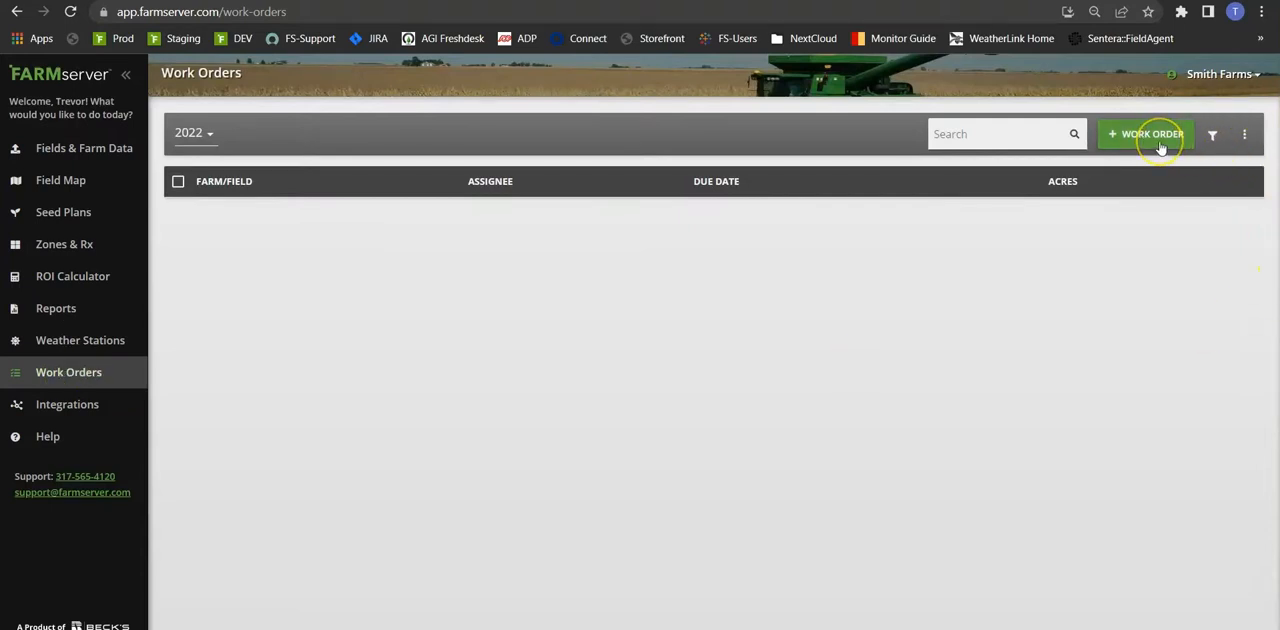
Start a new work order with Scouting as its operation
{"action": "left_click", "coordinate": [1146, 132]}
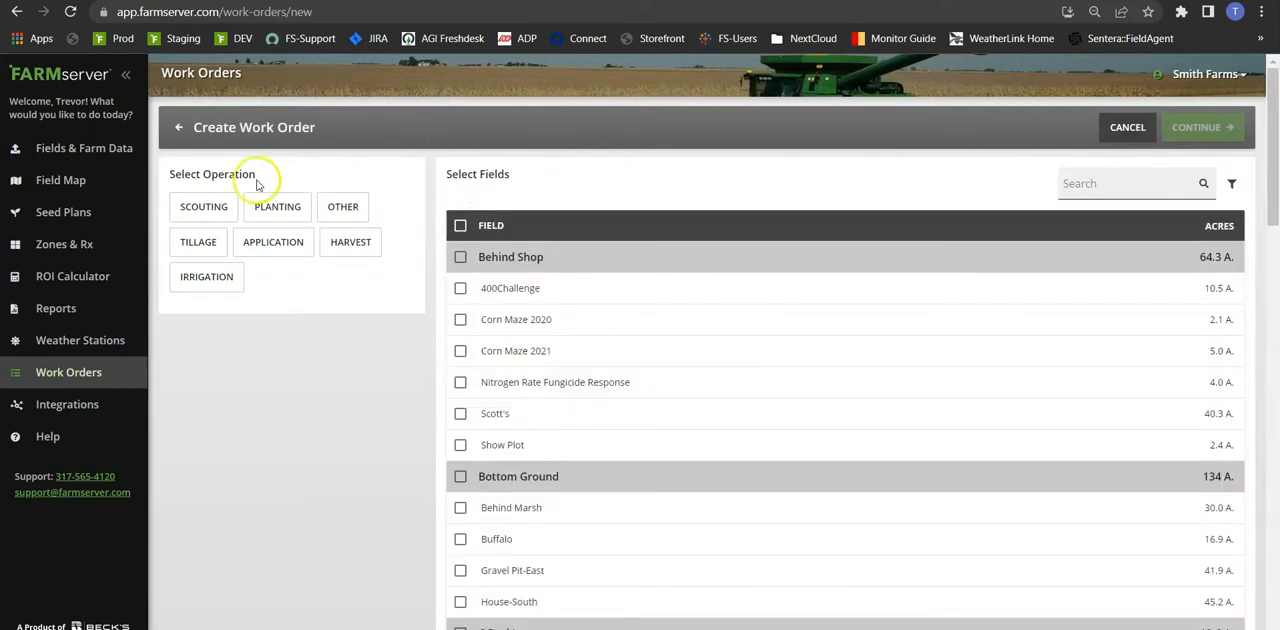
{"action": "mouse_move", "coordinate": [288, 190]}
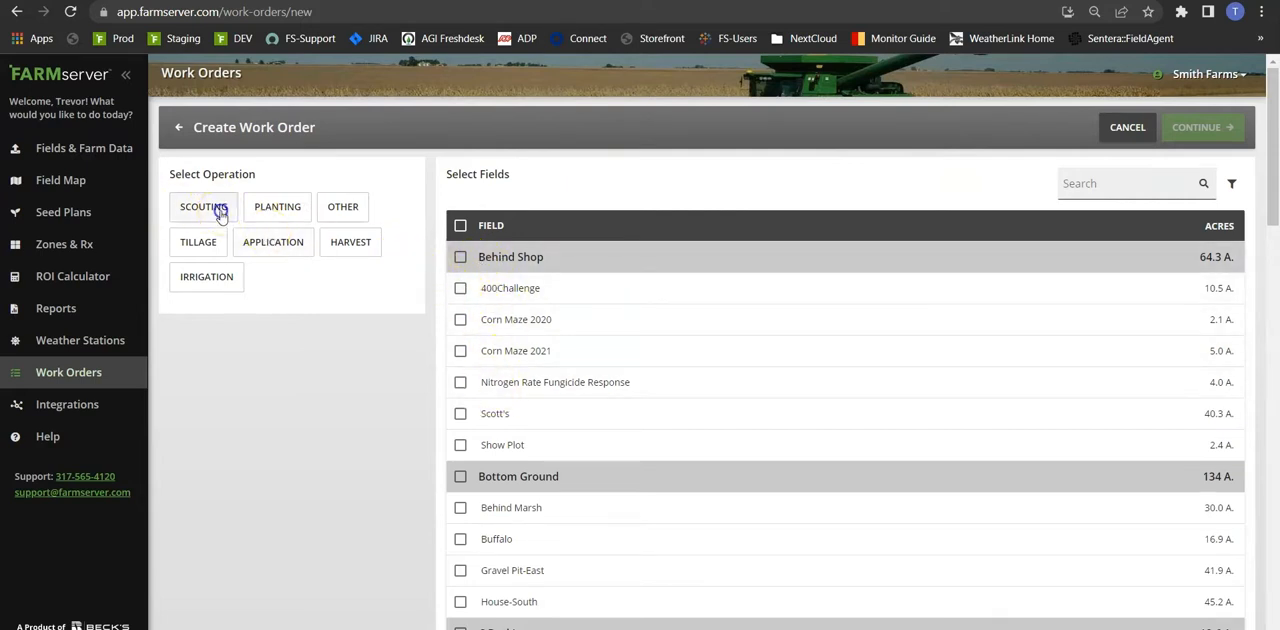
{"action": "left_click", "coordinate": [204, 208]}
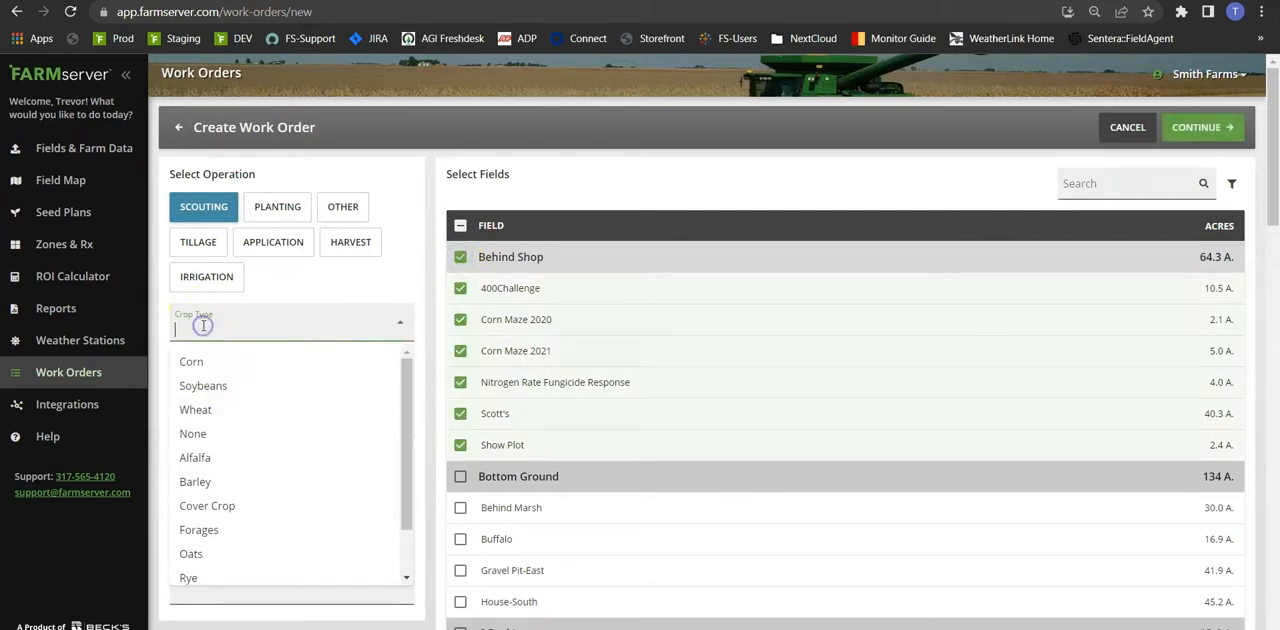
Set crop type Corn and due date 6/5/2022 for the scouting order
{"action": "left_click", "coordinate": [192, 360]}
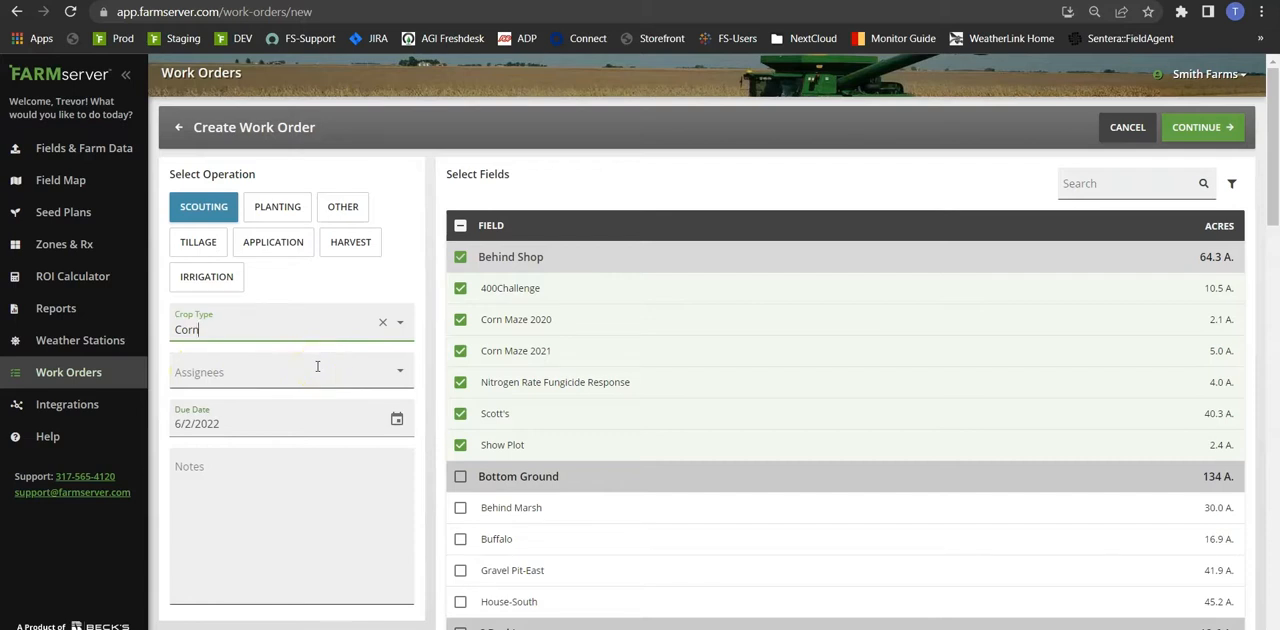
{"action": "left_click", "coordinate": [290, 372]}
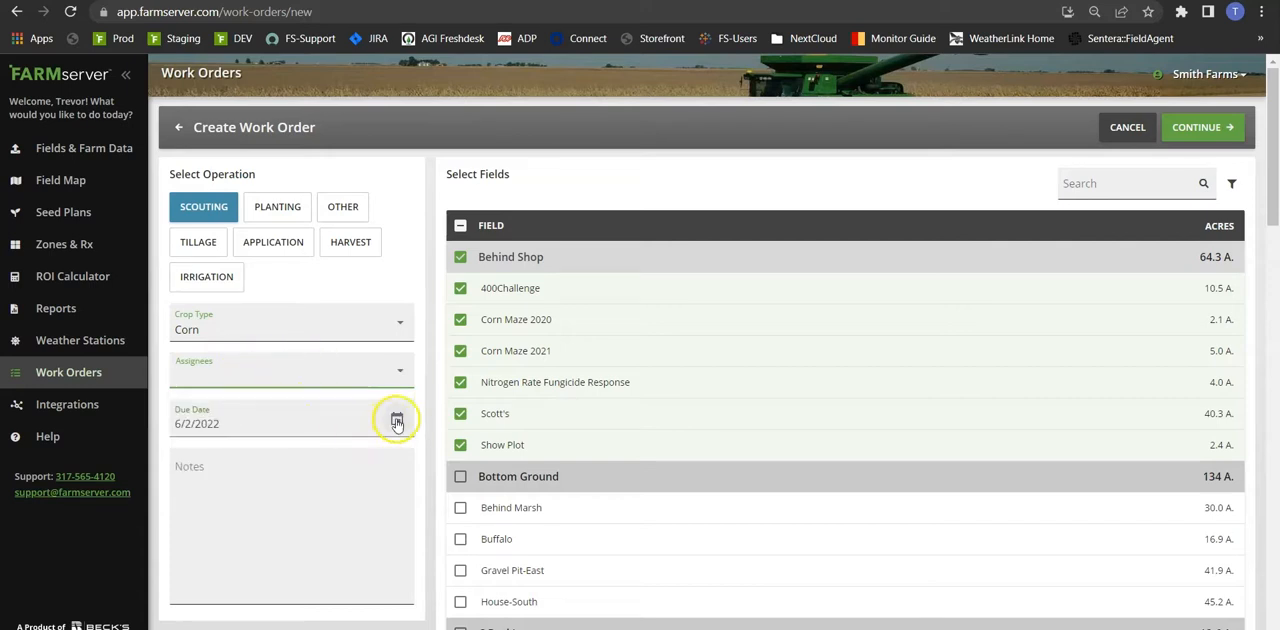
{"action": "left_click", "coordinate": [396, 418]}
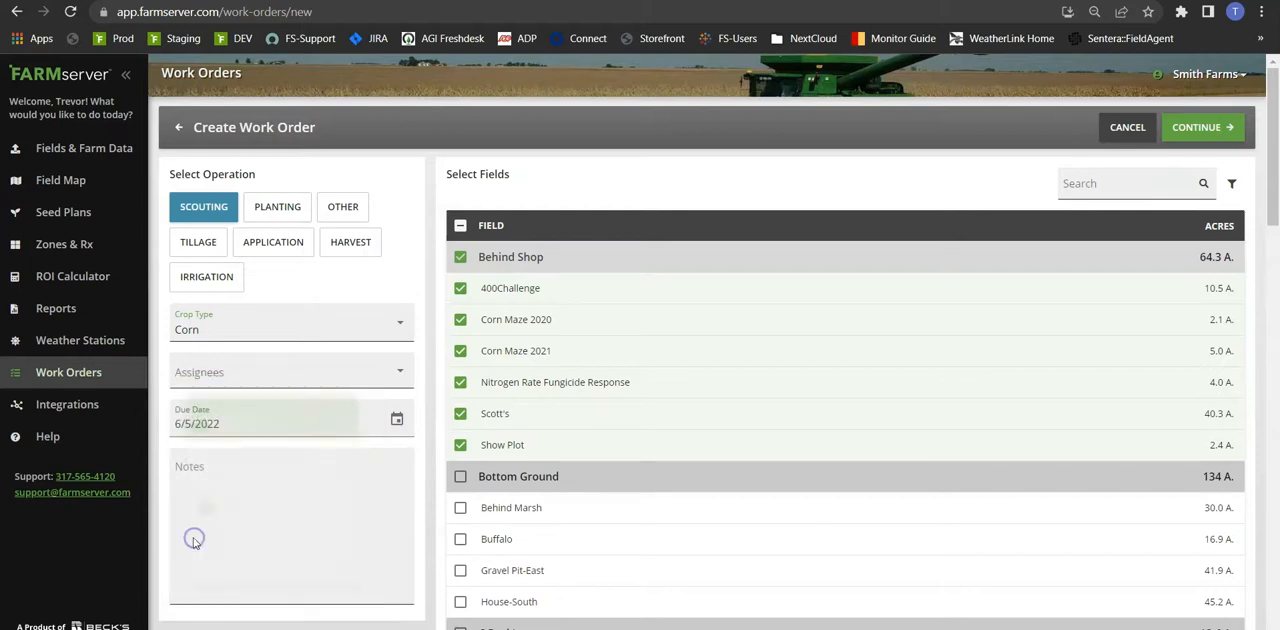
Add the note 'Scout for plant pop and weed growth'
{"action": "left_click", "coordinate": [290, 520]}
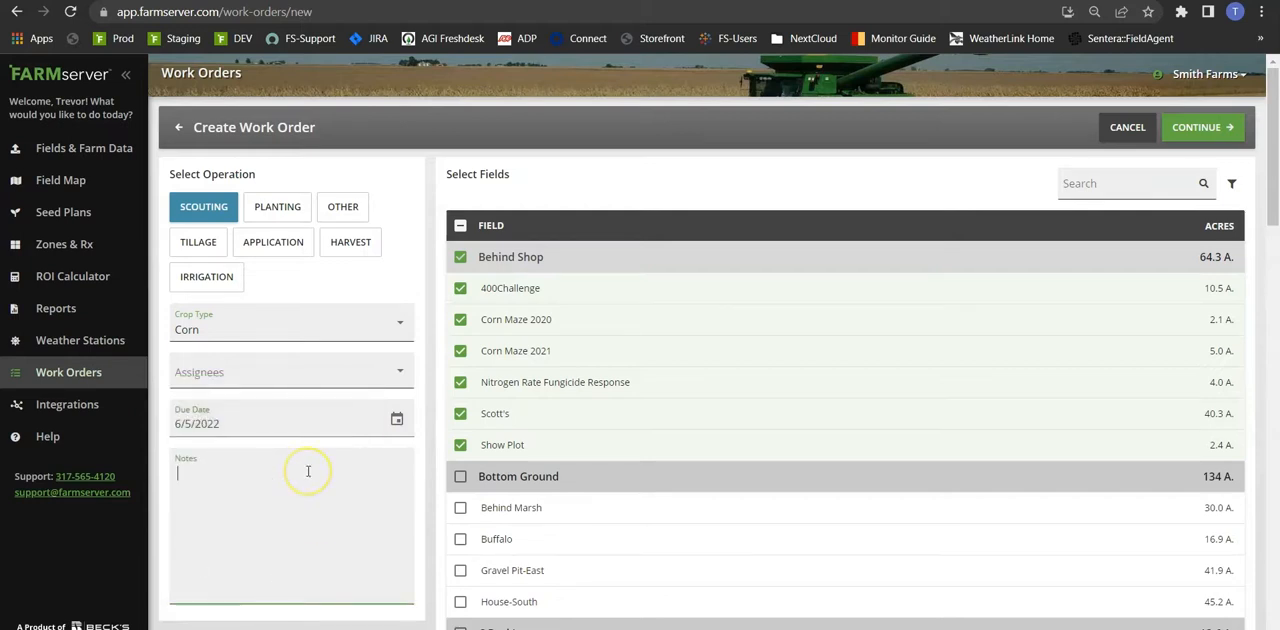
{"action": "type", "text": "Scout for pla"}
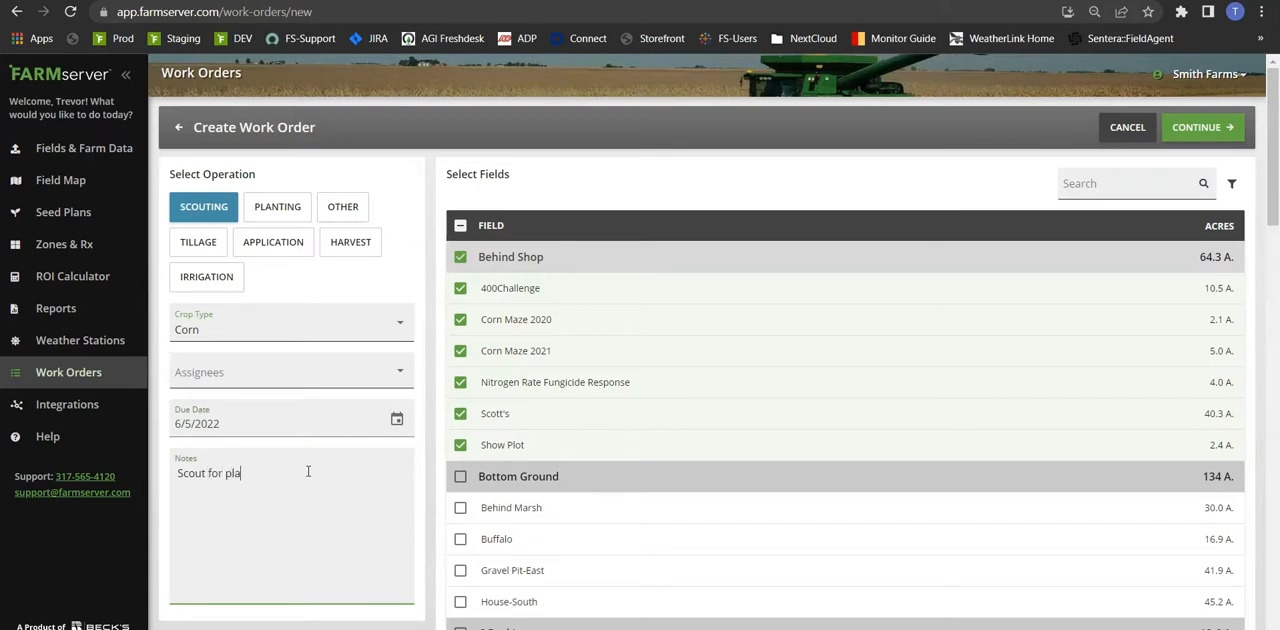
{"action": "type", "text": "nt pop and"}
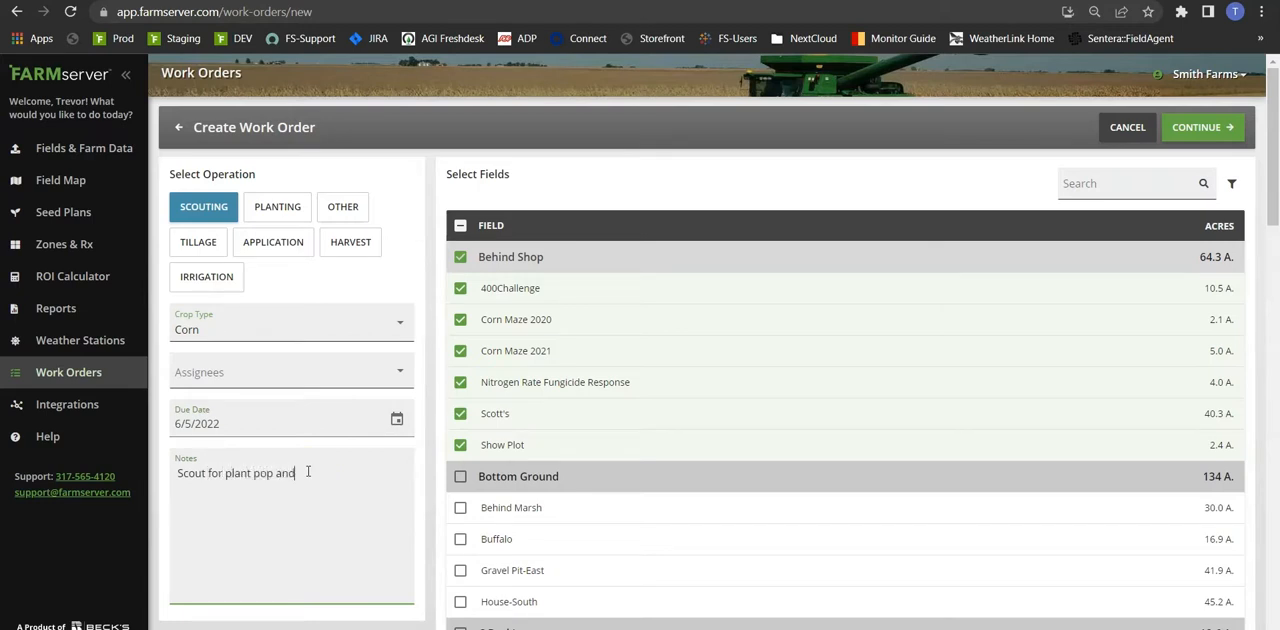
{"action": "type", "text": "weed g"}
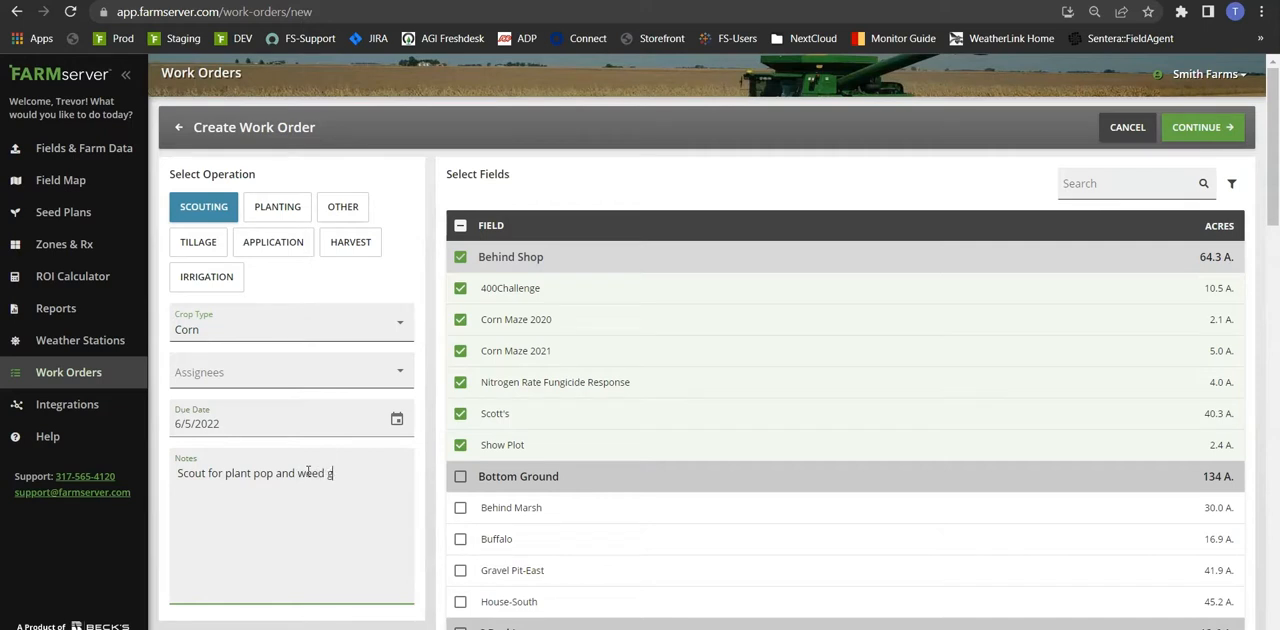
{"action": "type", "text": "rowth"}
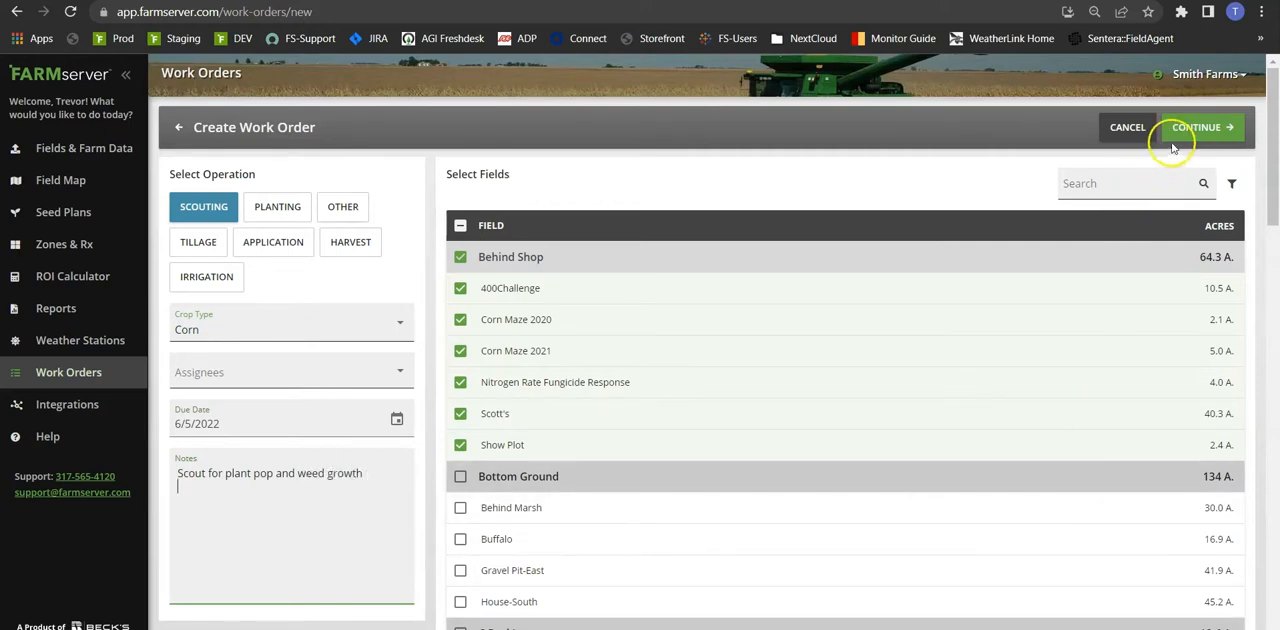
Save the scouting work order so it appears as WO#61 with six Behind Shop fields
{"action": "left_click", "coordinate": [1196, 128]}
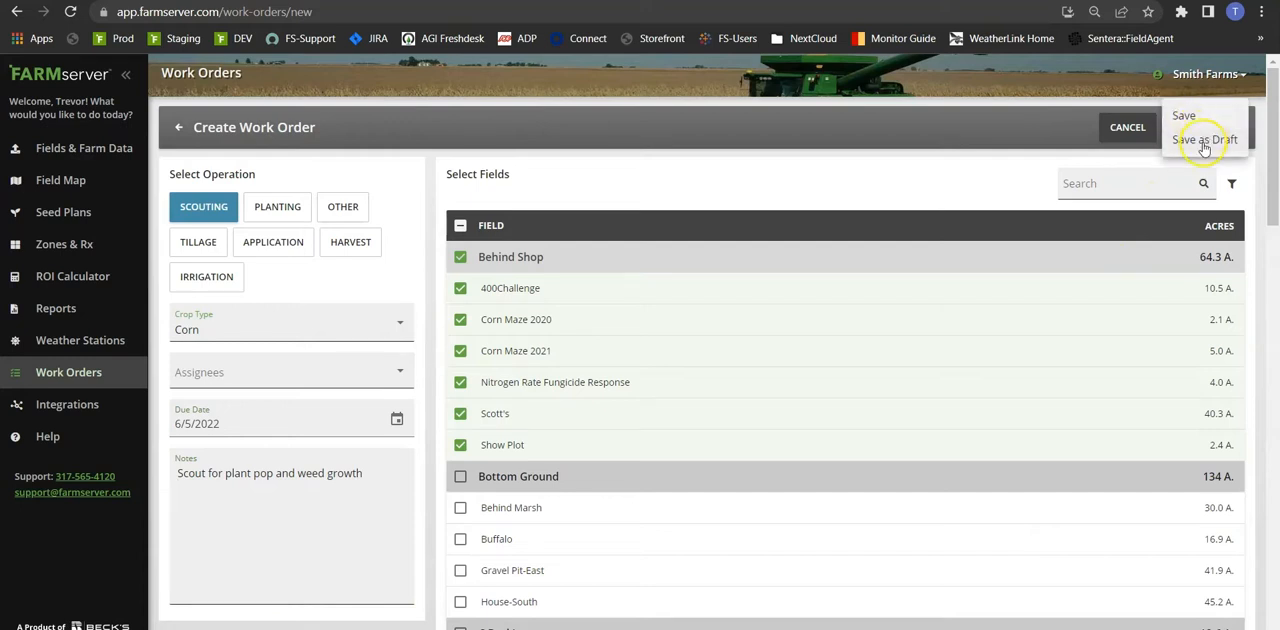
{"action": "mouse_move", "coordinate": [1196, 116]}
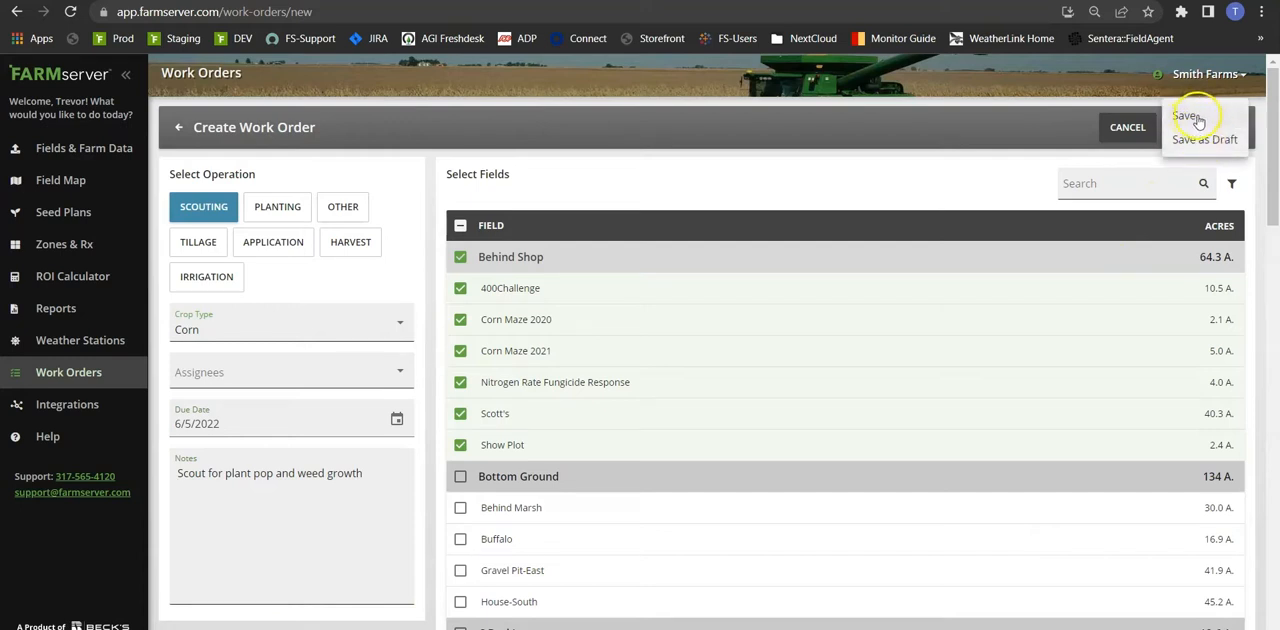
{"action": "left_click", "coordinate": [1188, 116]}
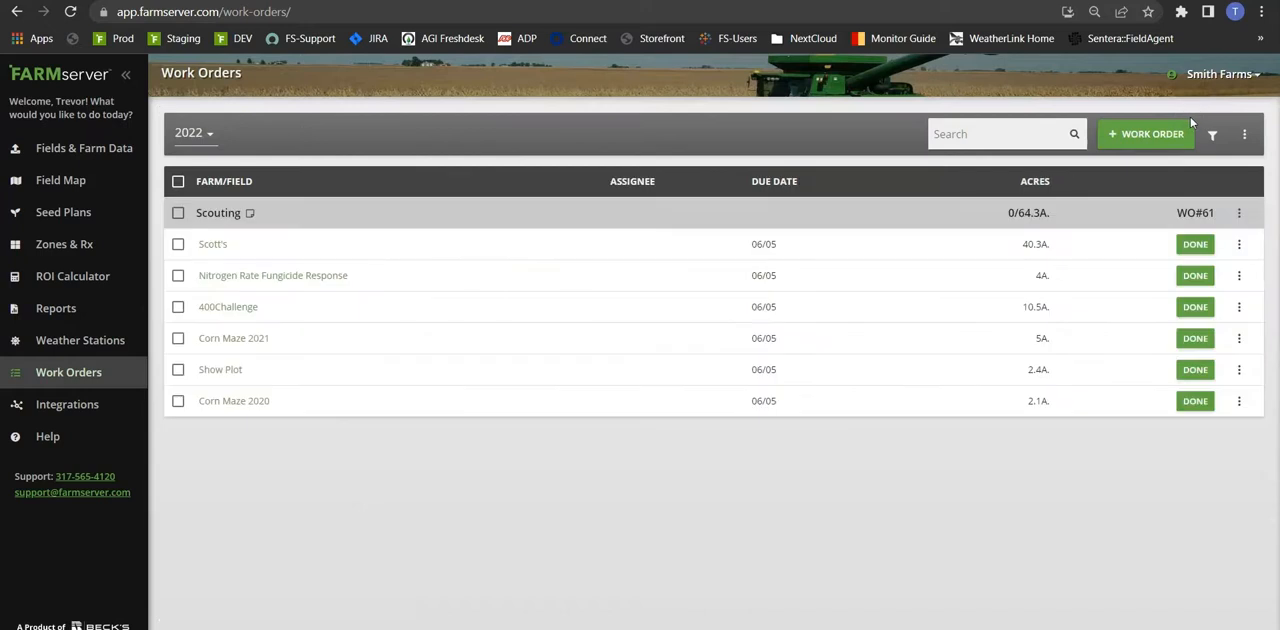
{"action": "mouse_move", "coordinate": [300, 244]}
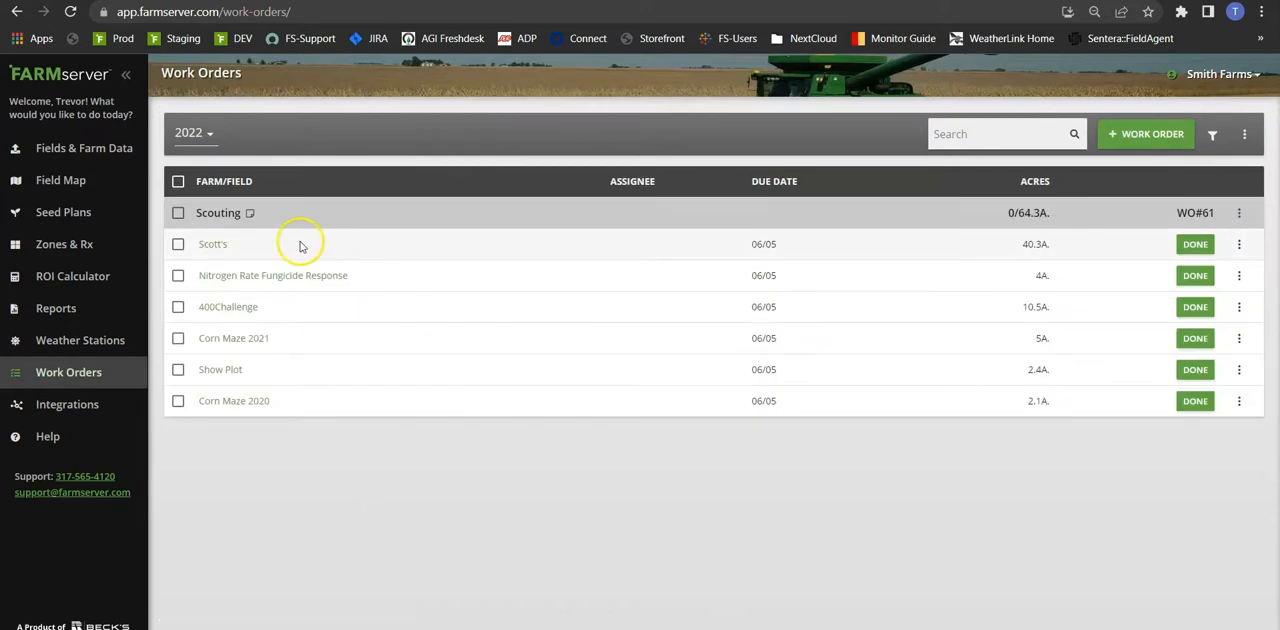
{"action": "mouse_move", "coordinate": [250, 244]}
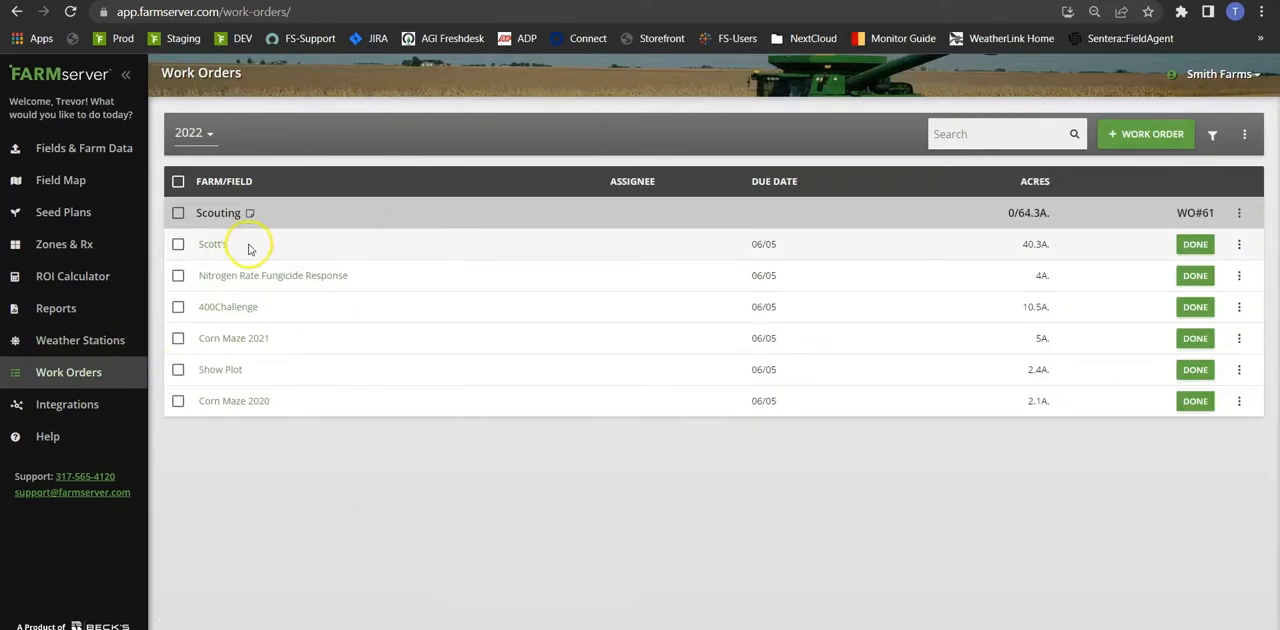
{"action": "mouse_move", "coordinate": [738, 320]}
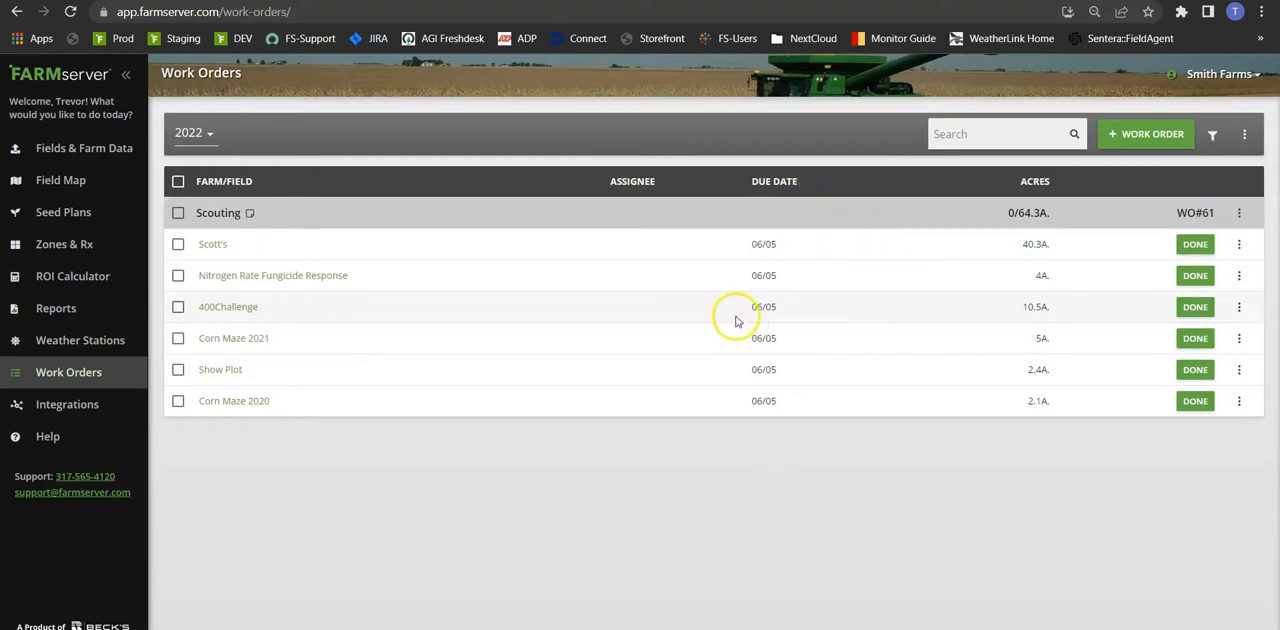
{"action": "mouse_move", "coordinate": [266, 248]}
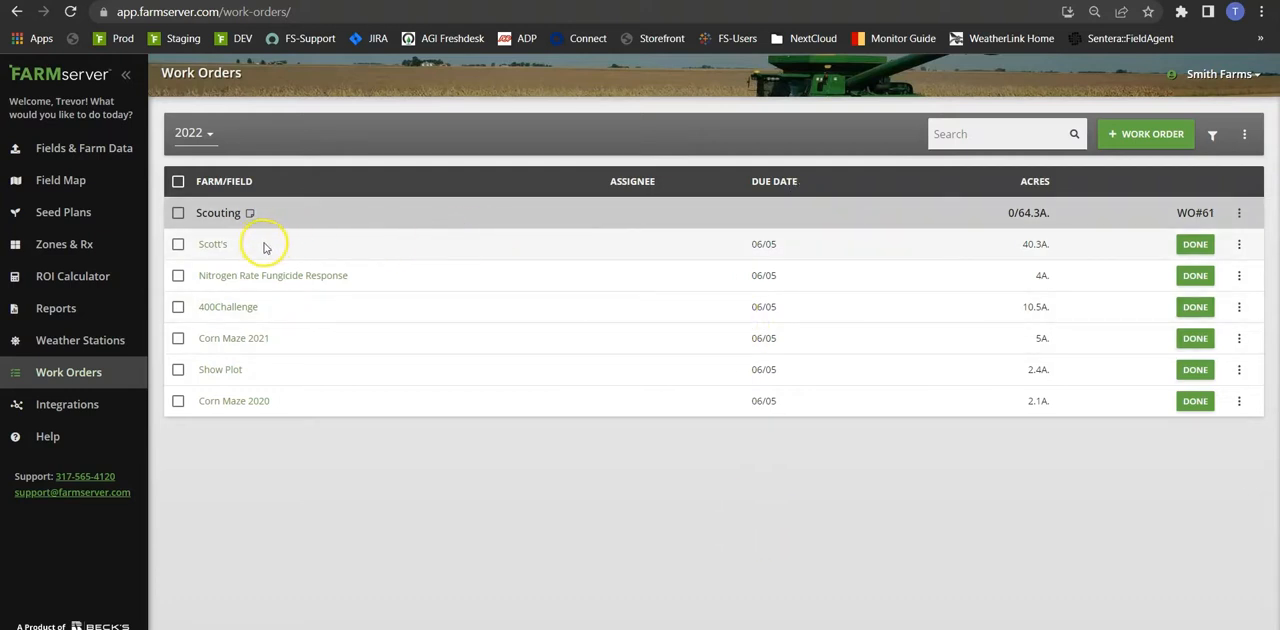
{"action": "mouse_move", "coordinate": [1132, 338]}
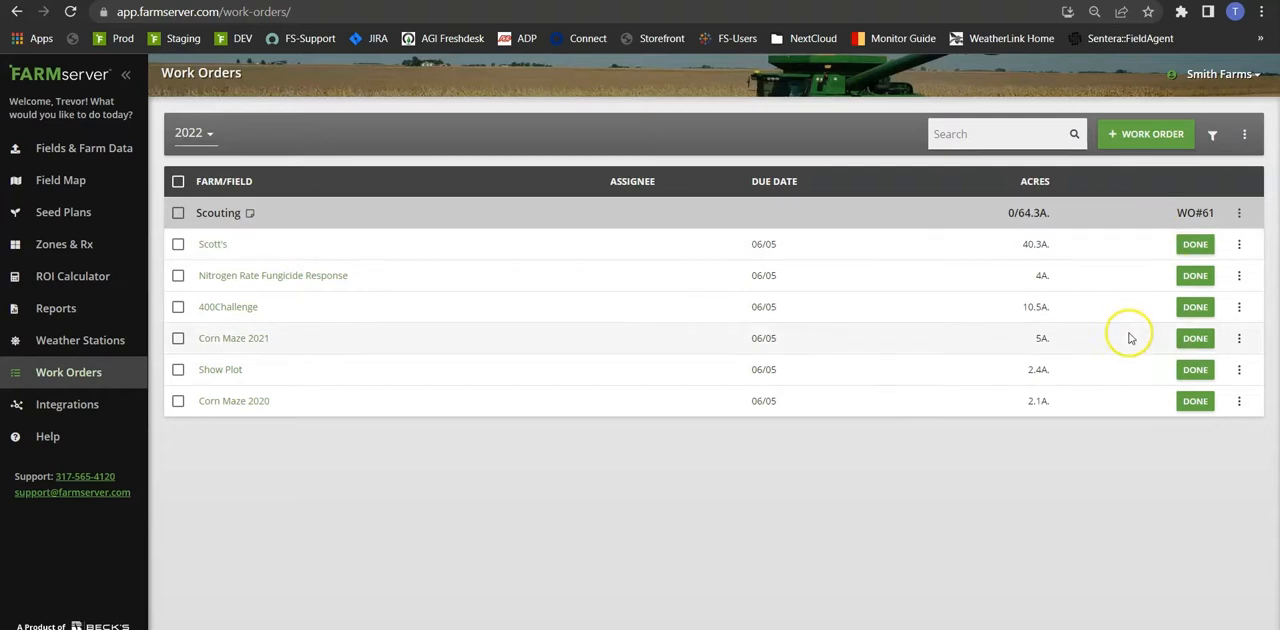
Peek at Add Notes on a field item, then mark field items done
{"action": "left_click", "coordinate": [1240, 212]}
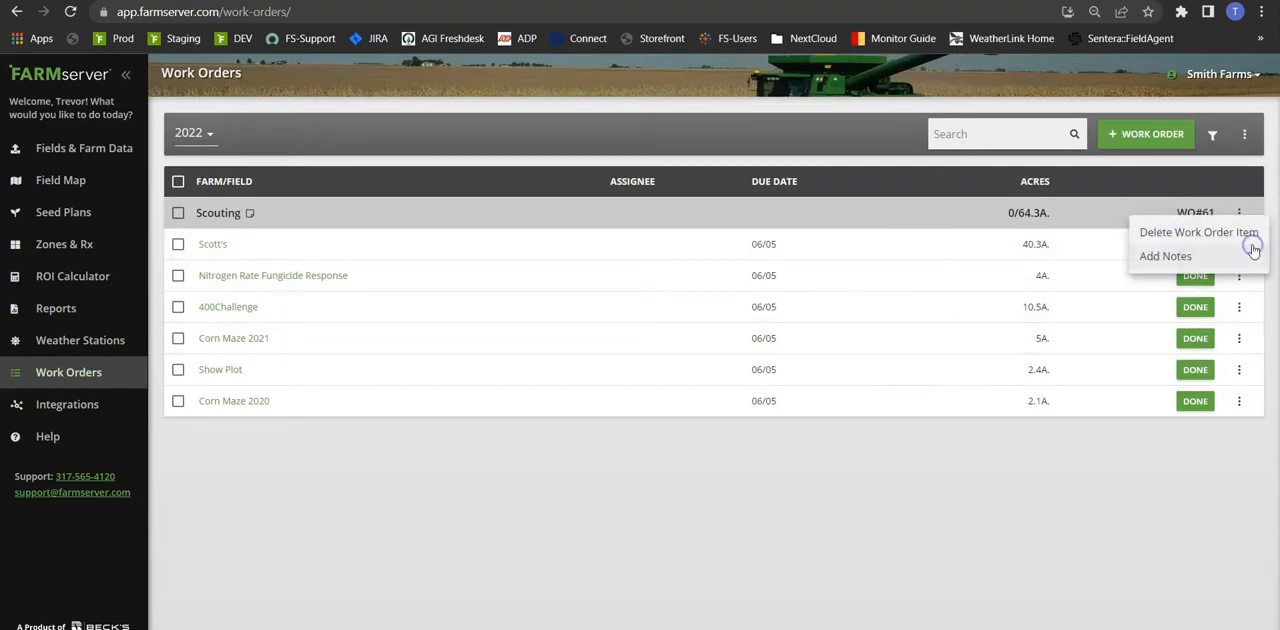
{"action": "left_click", "coordinate": [1164, 256]}
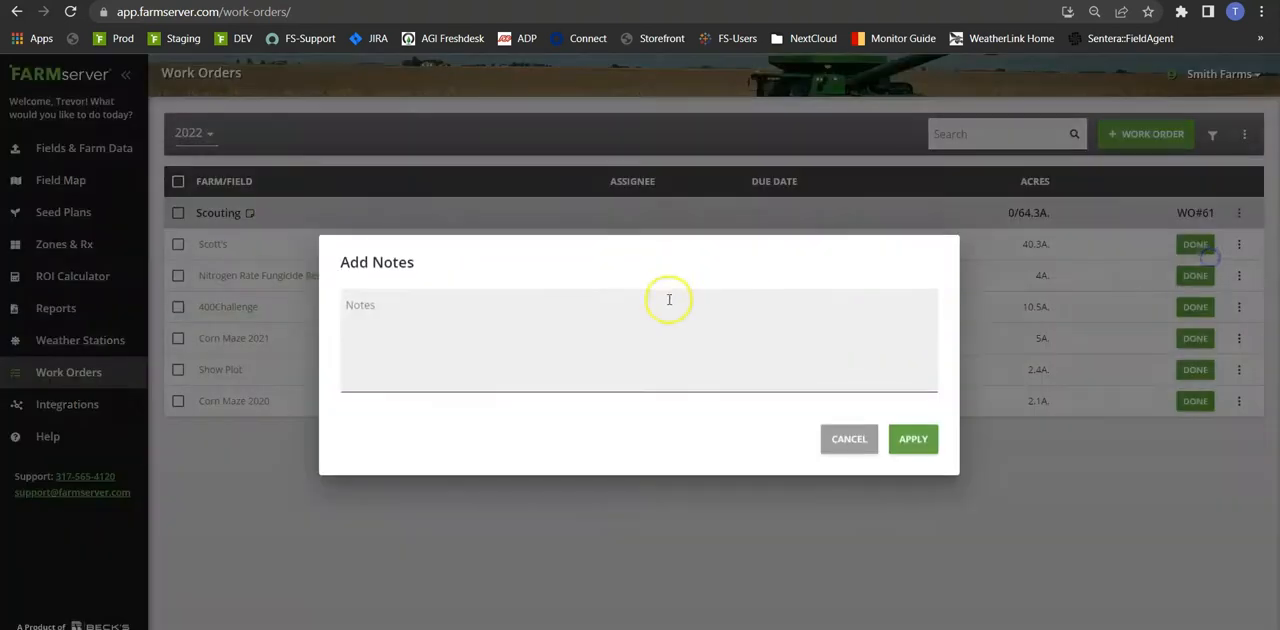
{"action": "left_click", "coordinate": [848, 438]}
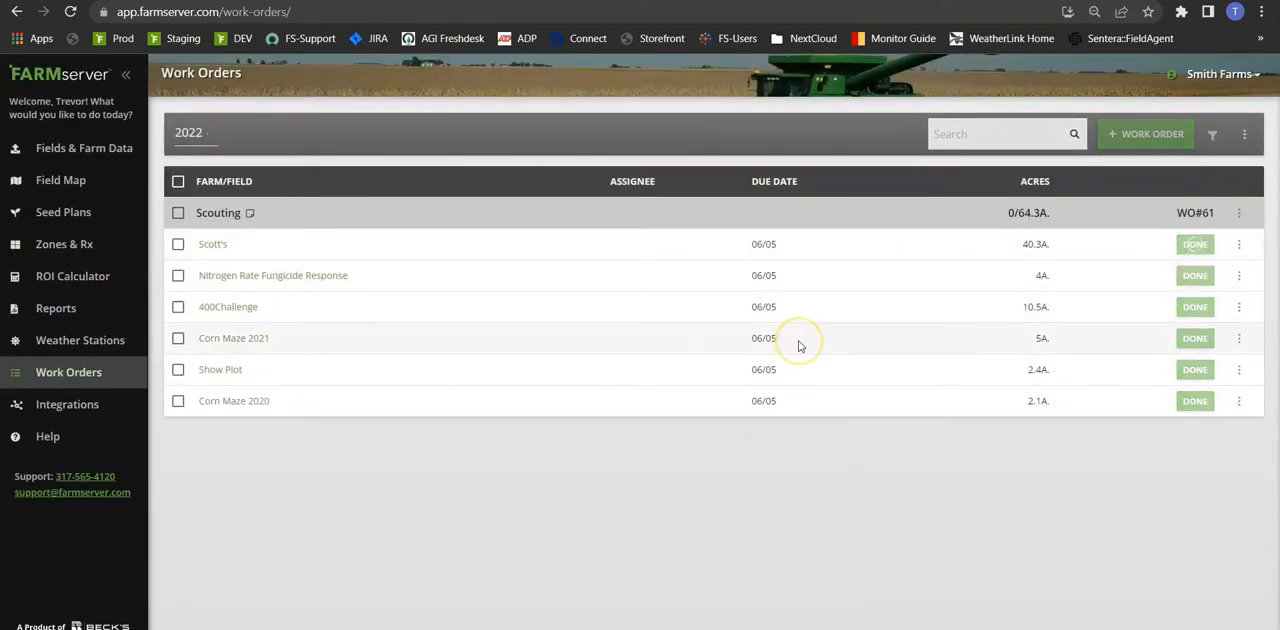
{"action": "left_click", "coordinate": [1196, 244]}
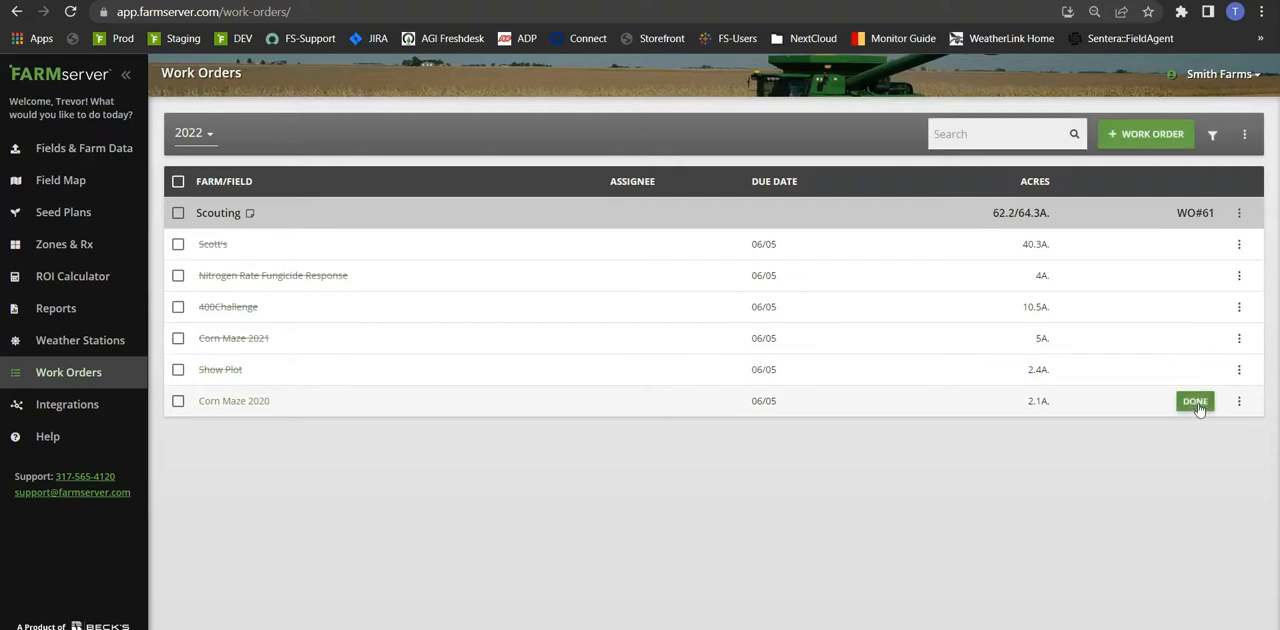
Mark Corn Maze 2020 done and filter the list to show completed work orders
{"action": "left_click", "coordinate": [1212, 132]}
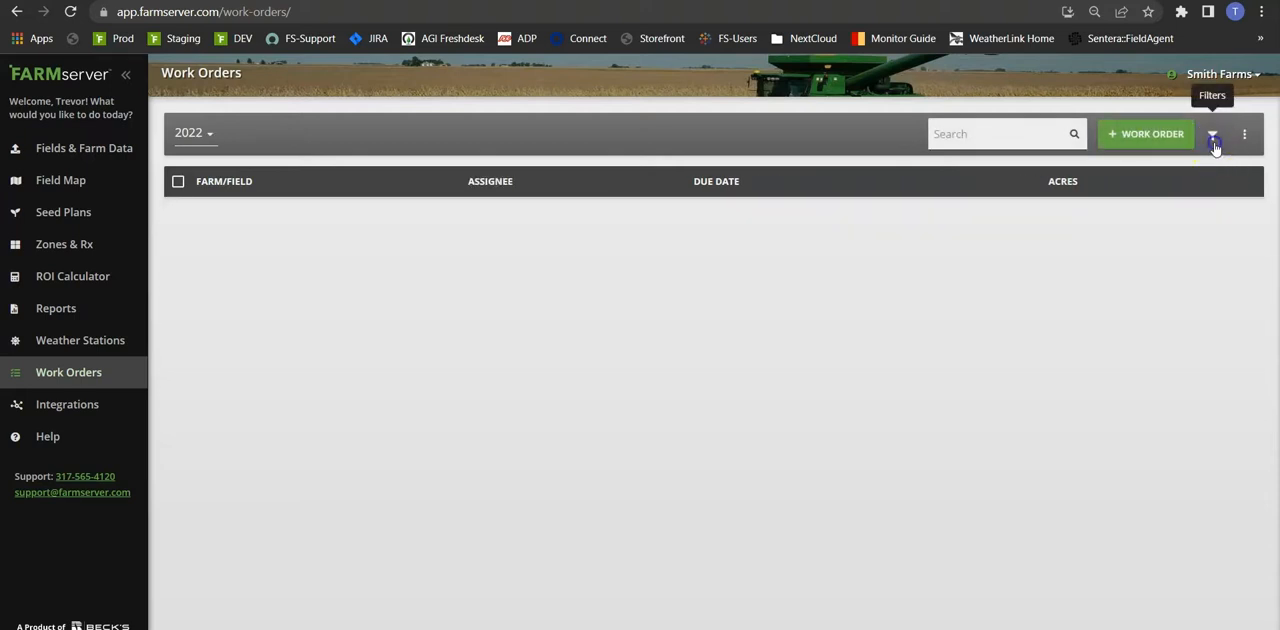
{"action": "left_click", "coordinate": [1212, 132]}
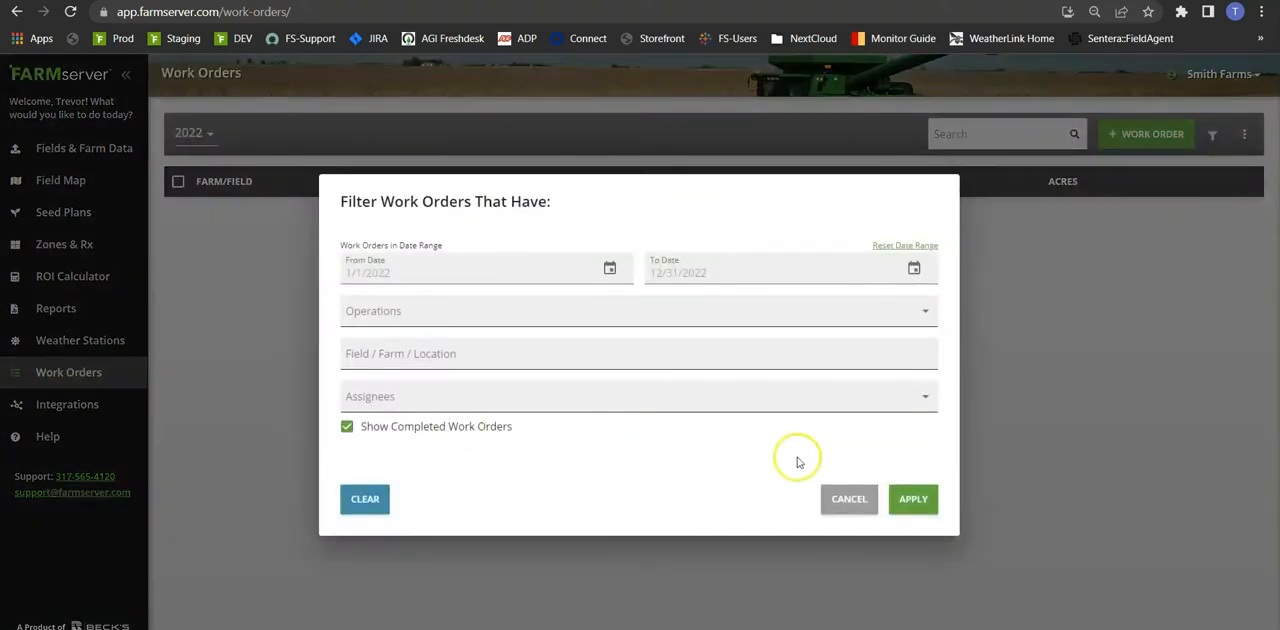
{"action": "left_click", "coordinate": [912, 500]}
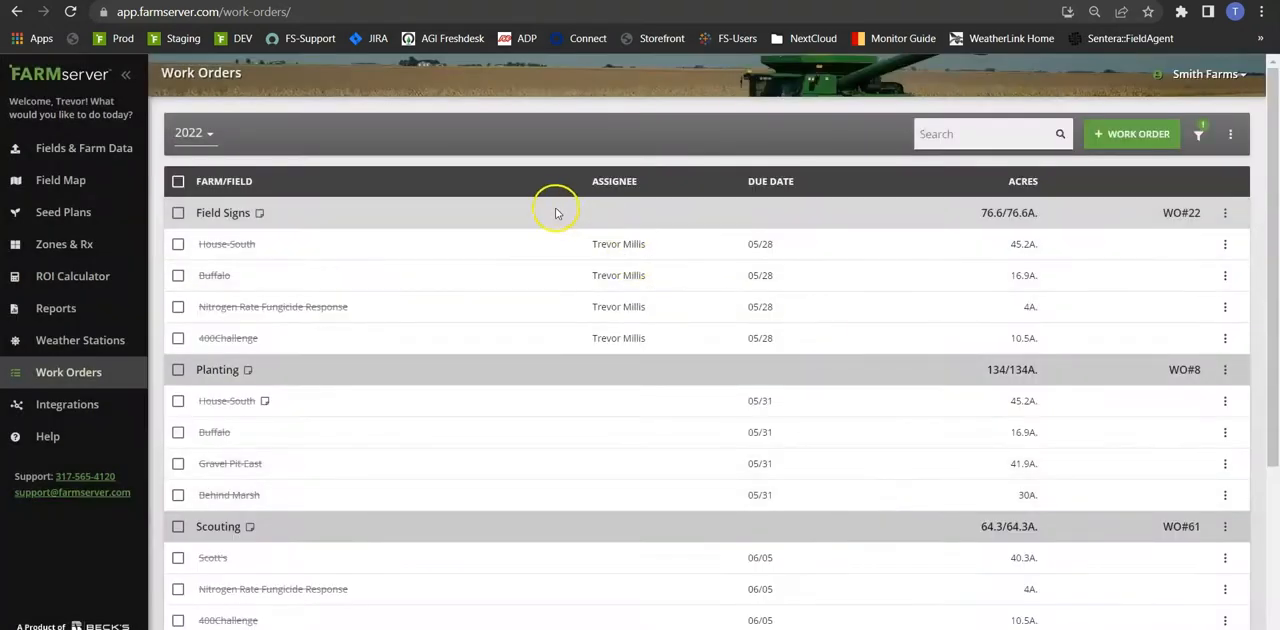
{"action": "scroll", "scroll_direction": "down", "scroll_amount": 3}
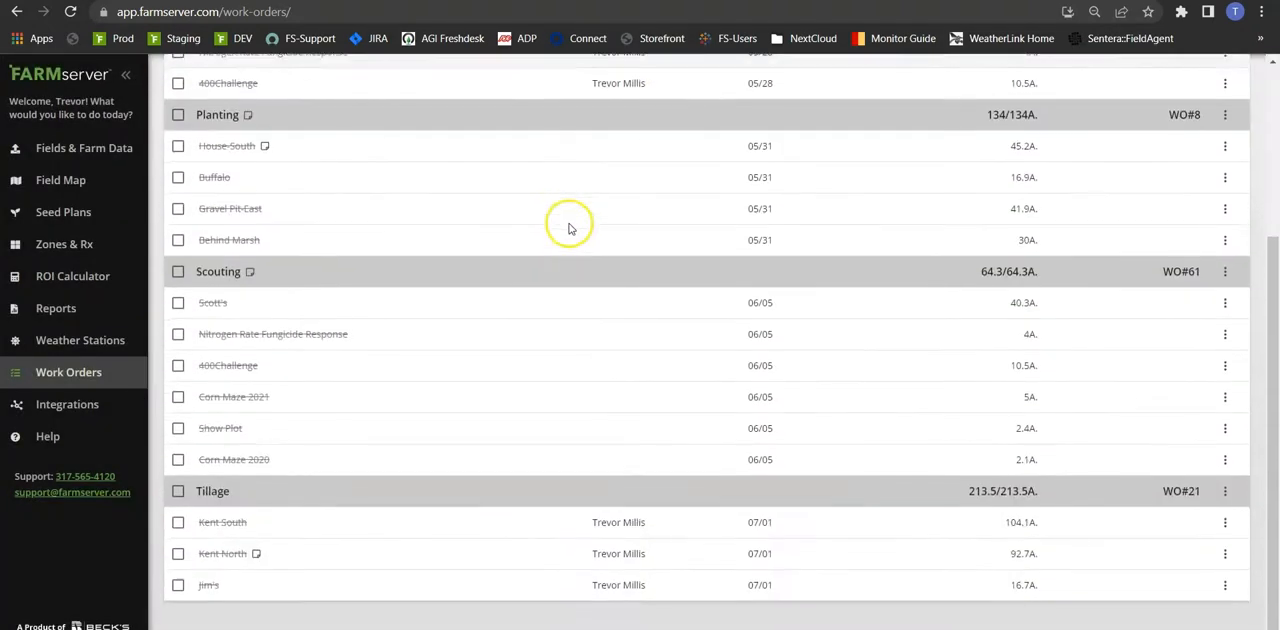
{"action": "scroll", "scroll_direction": "up", "scroll_amount": 3}
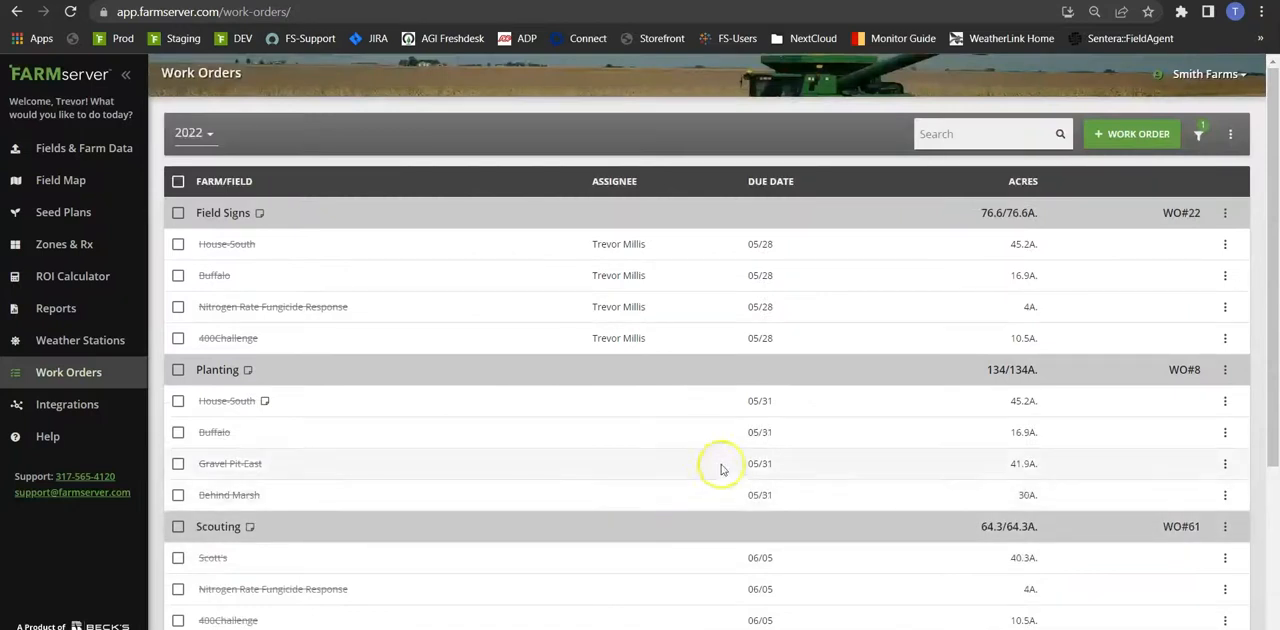
{"action": "mouse_move", "coordinate": [226, 426]}
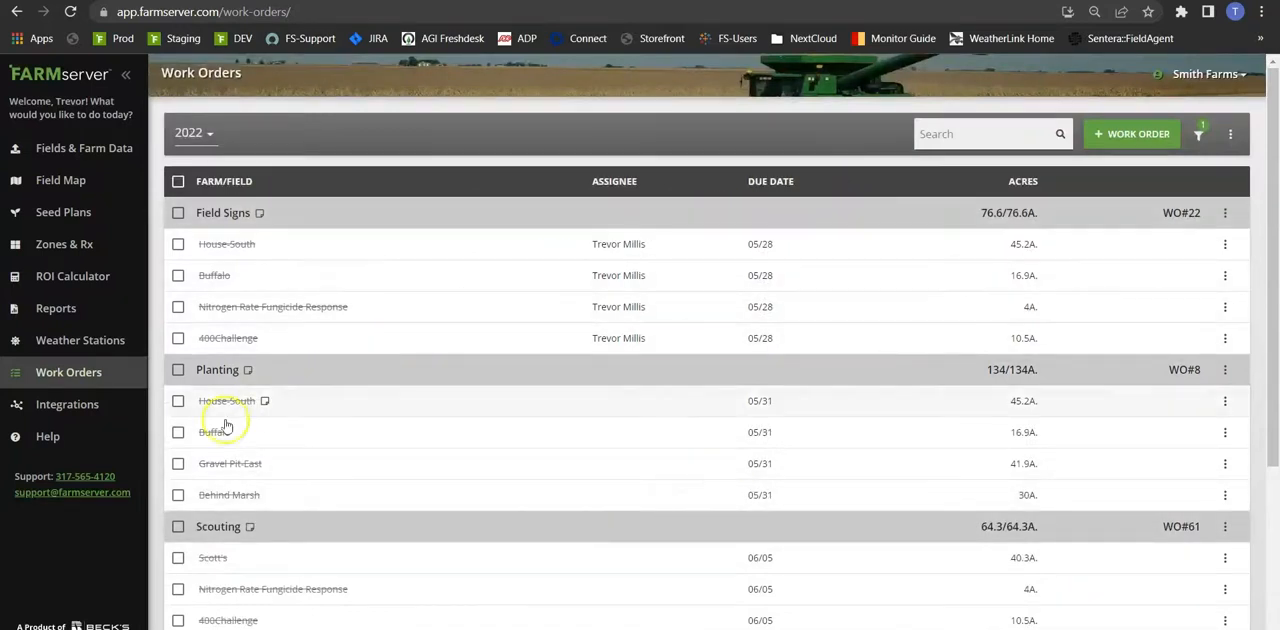